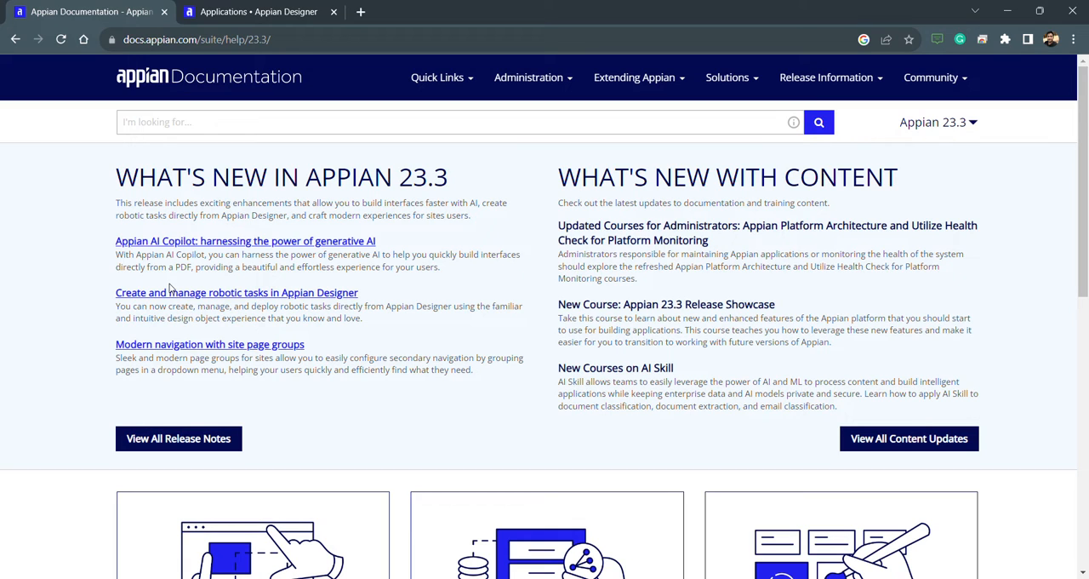
Step: Browse the documentation shortcut topics and return to the Appian Designer page
scroll("down", 3)
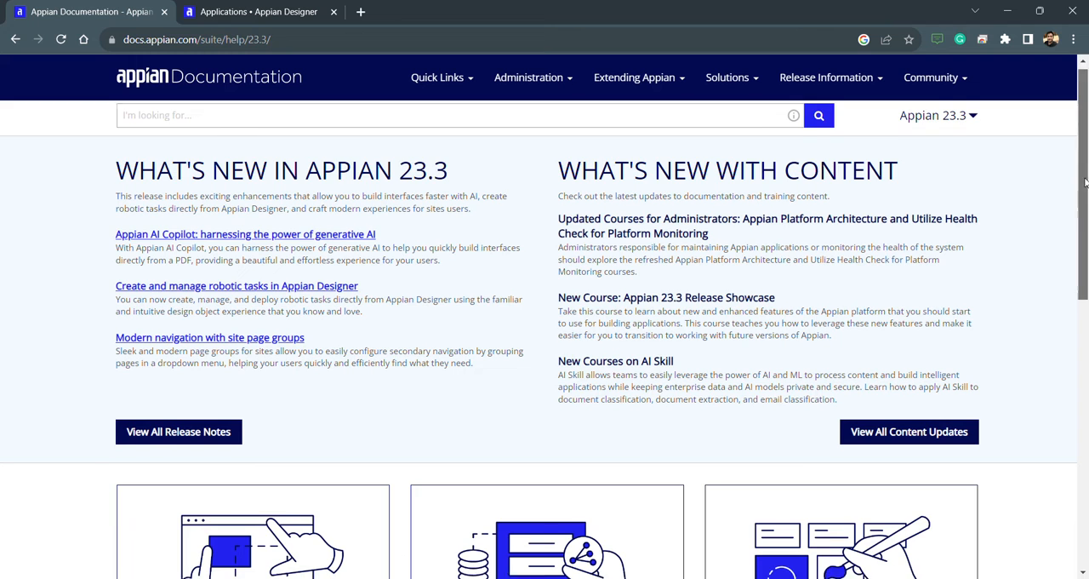
scroll("down", 3)
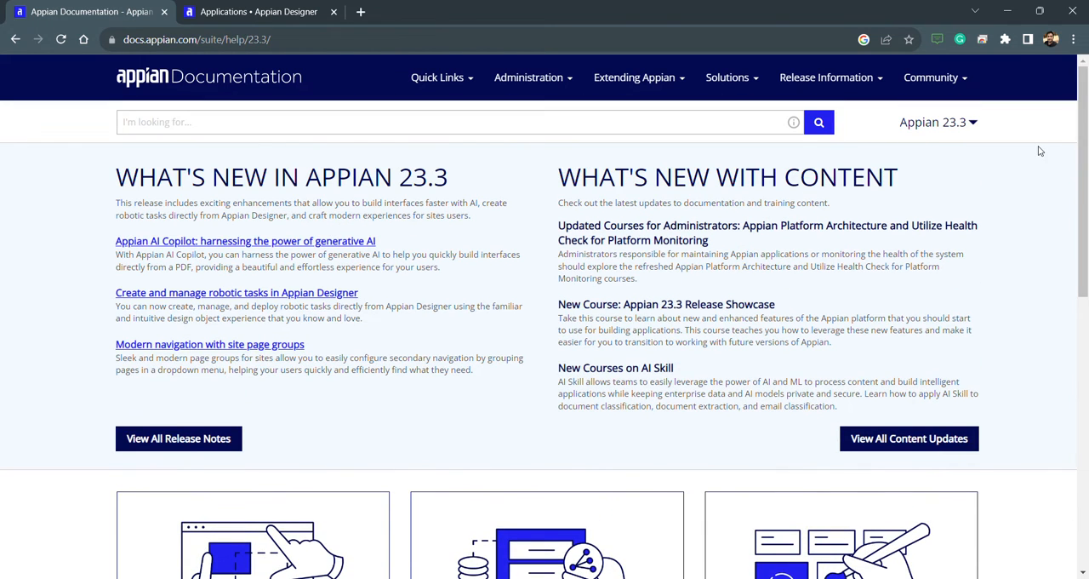
mouse_move(528, 77)
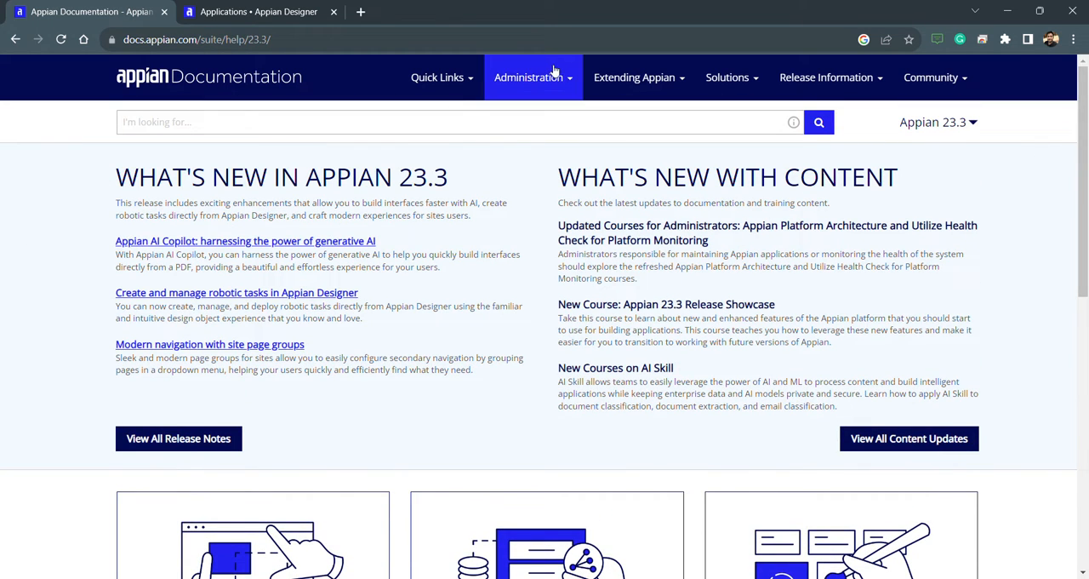
left_click(438, 76)
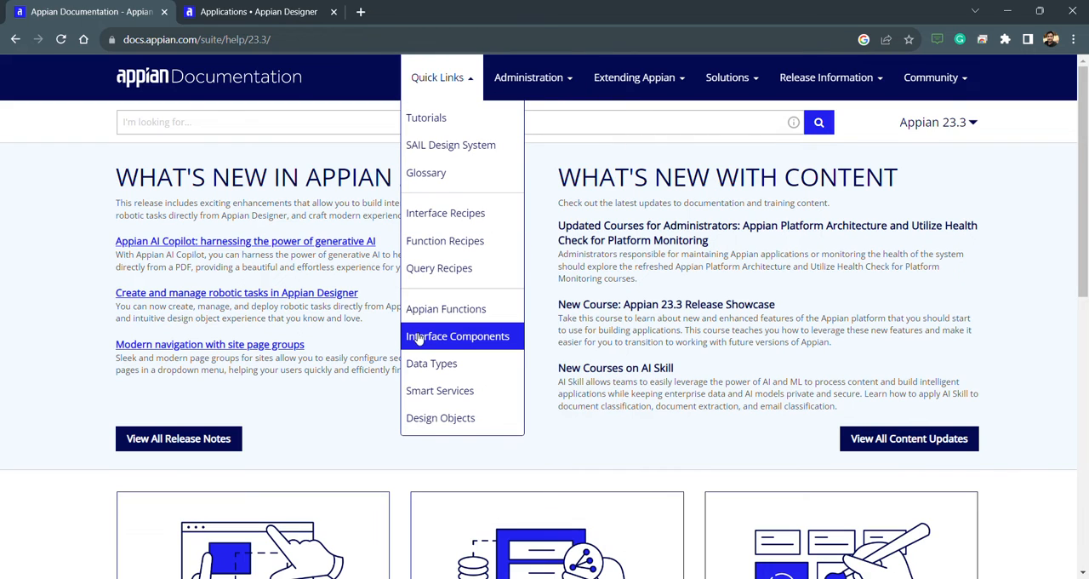
mouse_move(439, 417)
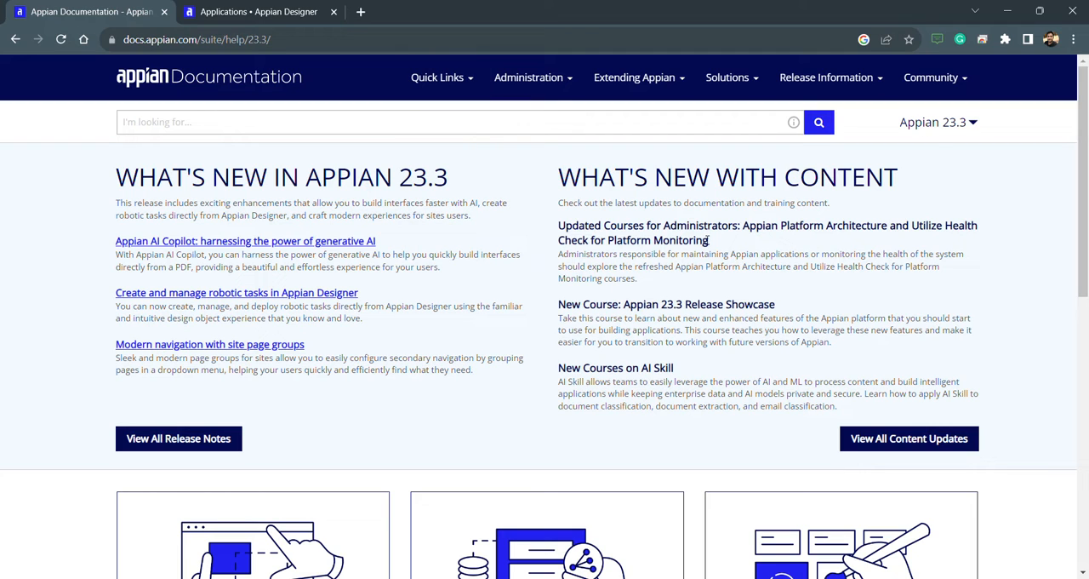
mouse_move(984, 174)
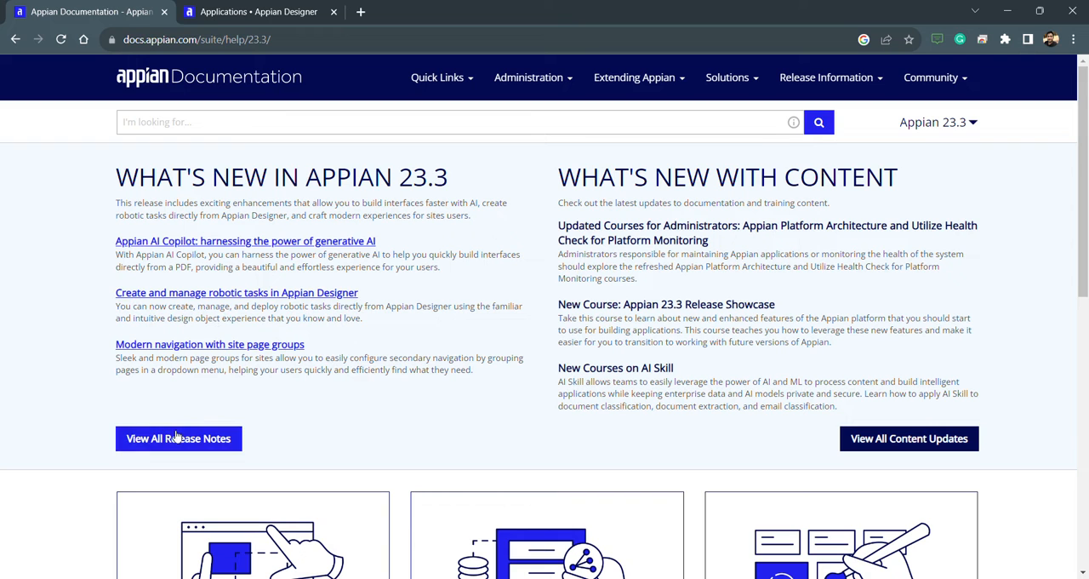
left_click(177, 439)
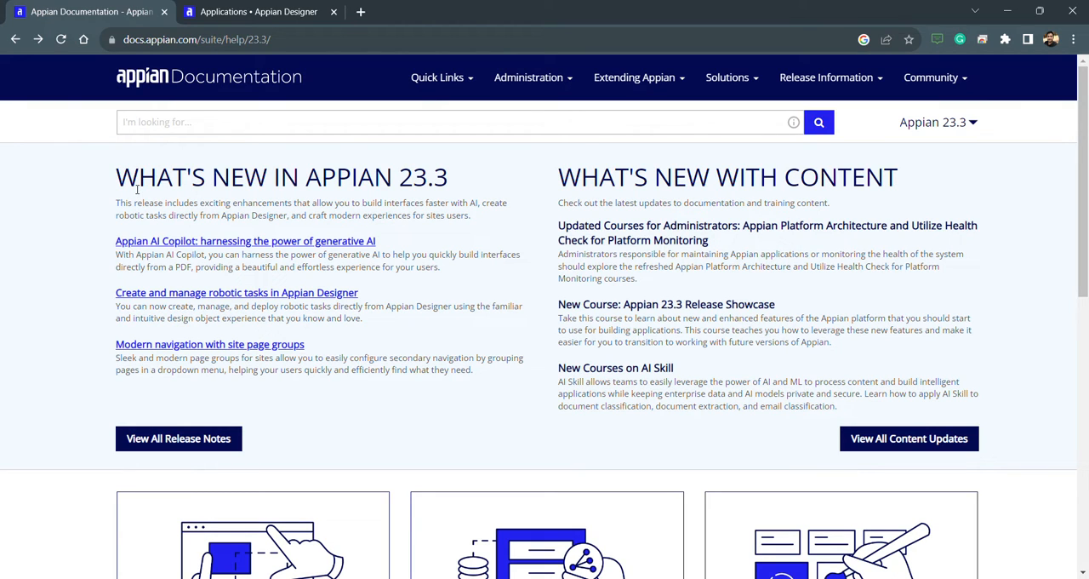
left_click(259, 12)
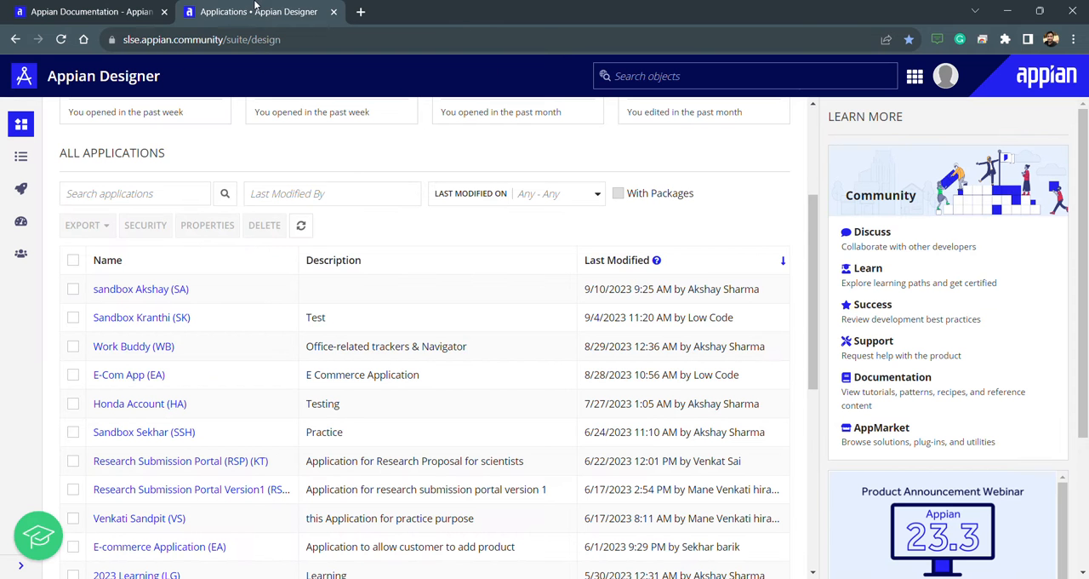
mouse_move(831, 292)
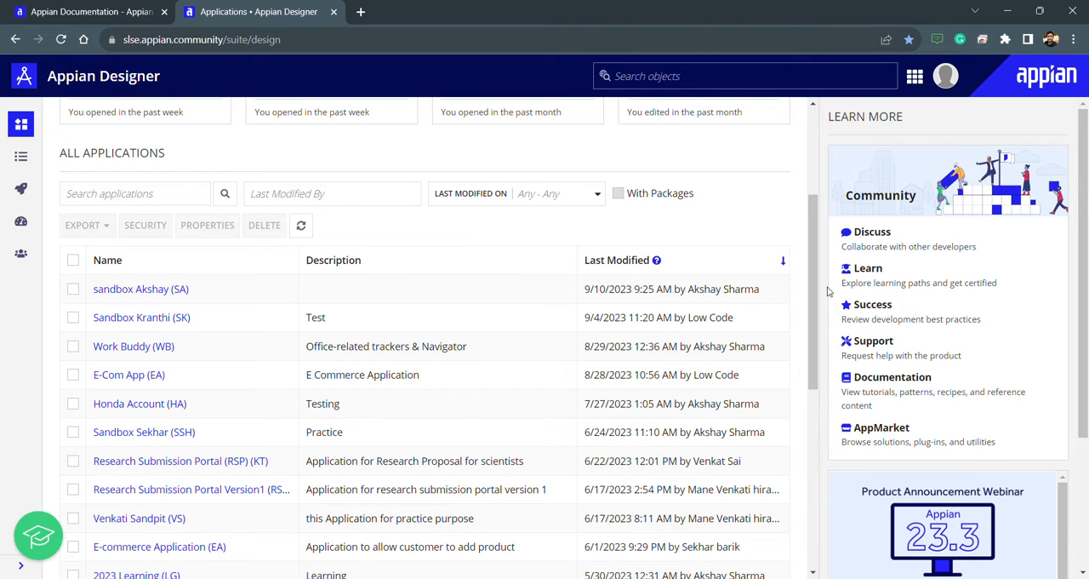
mouse_move(819, 288)
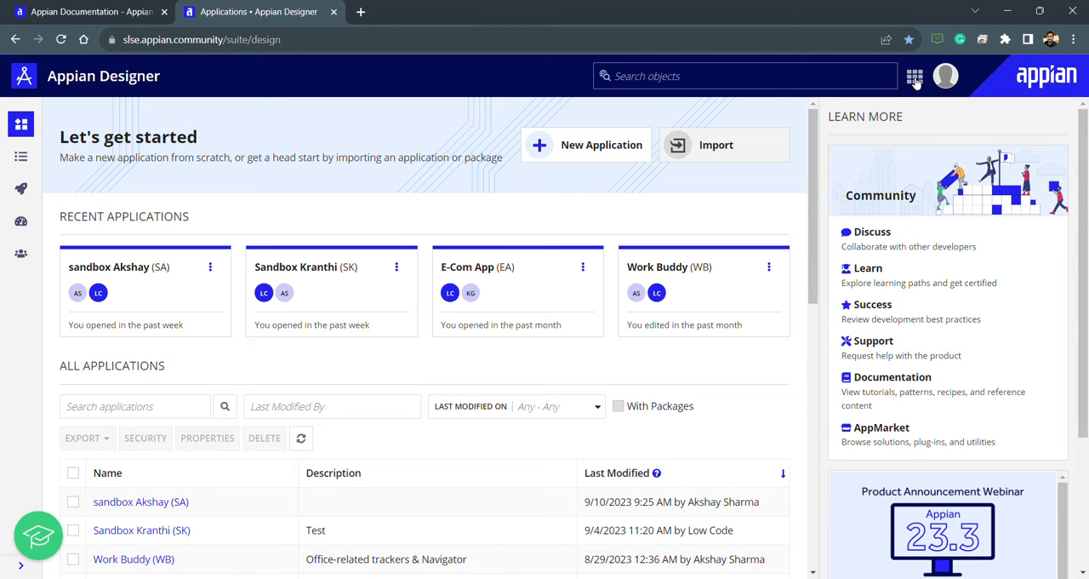
Step: Review the Appian workspaces menu and start a new application from Appian Designer
left_click(916, 75)
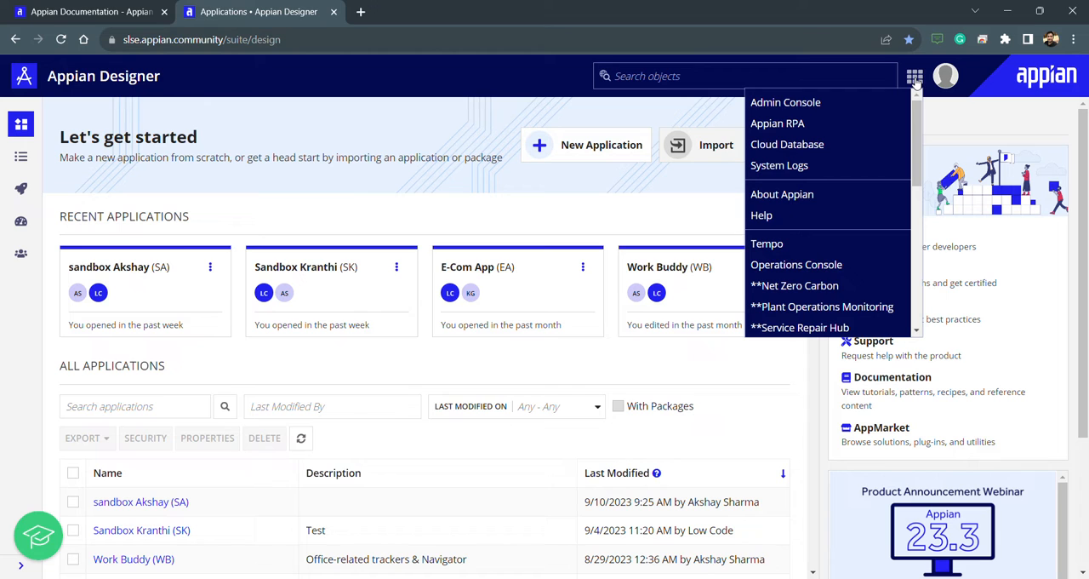
mouse_move(786, 142)
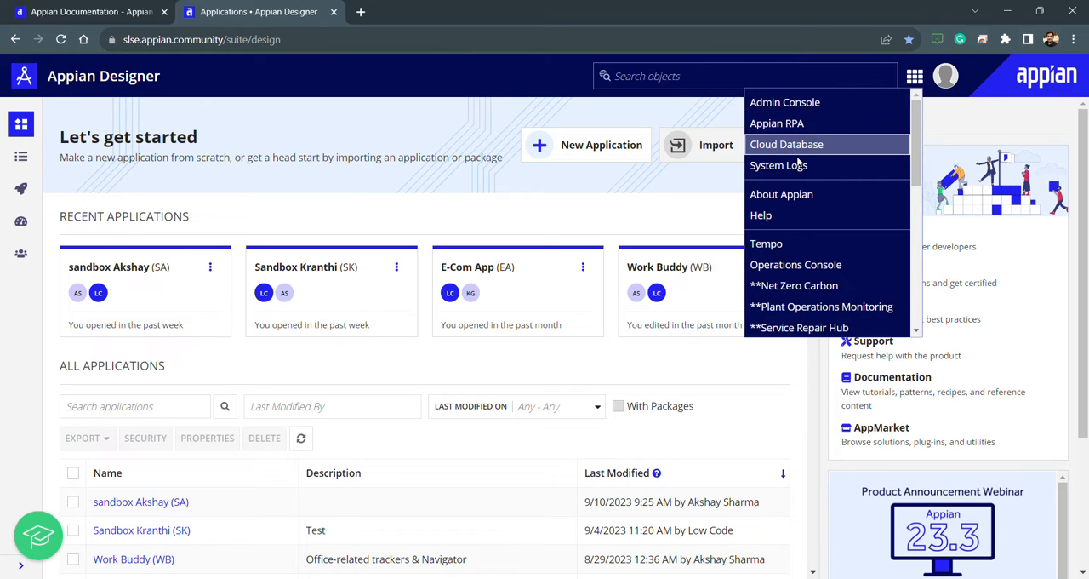
scroll("down", 3)
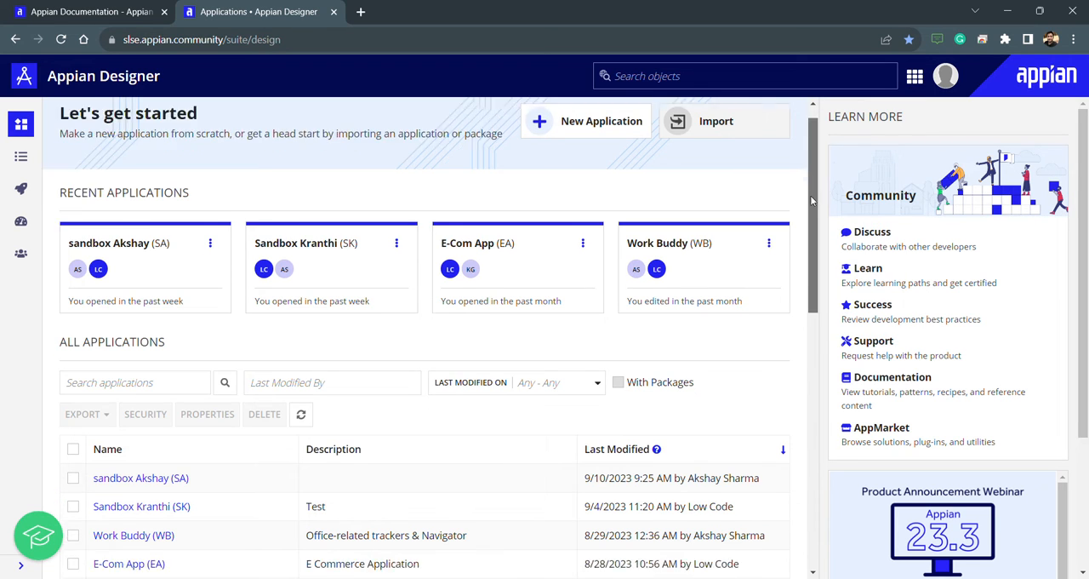
scroll("down", 3)
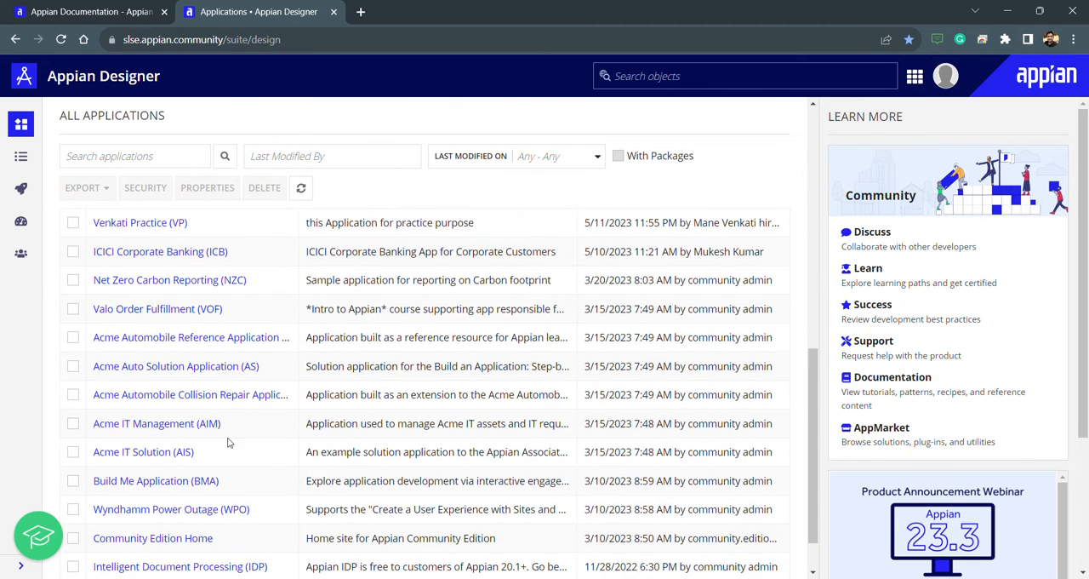
scroll("down", 3)
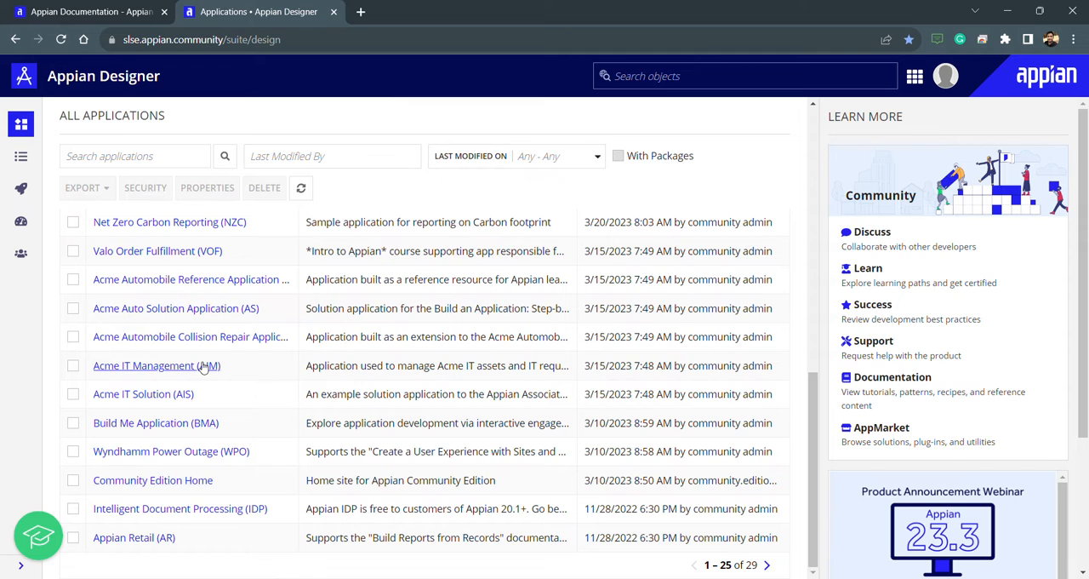
mouse_move(190, 384)
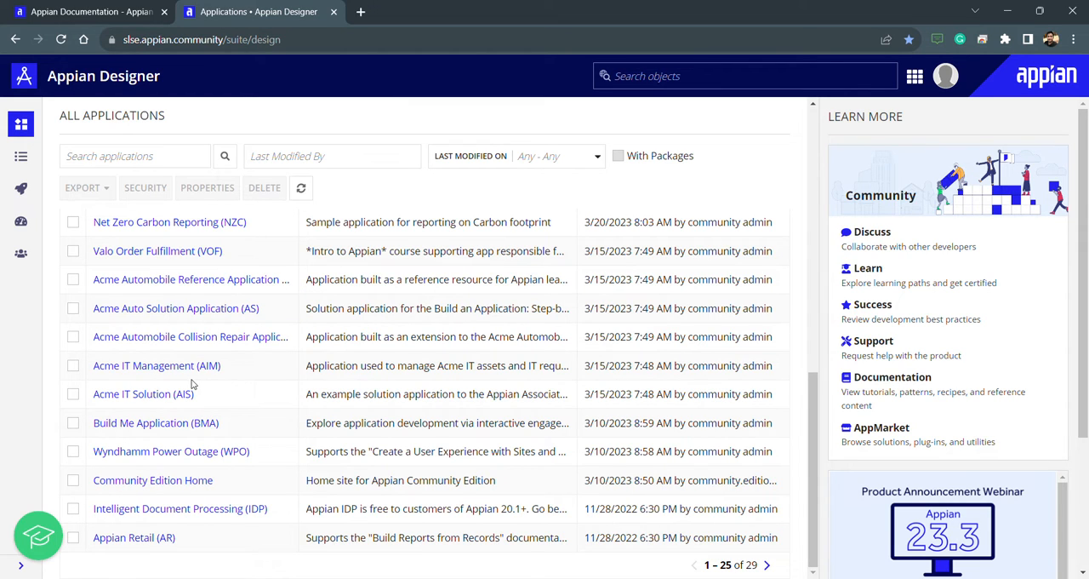
mouse_move(211, 395)
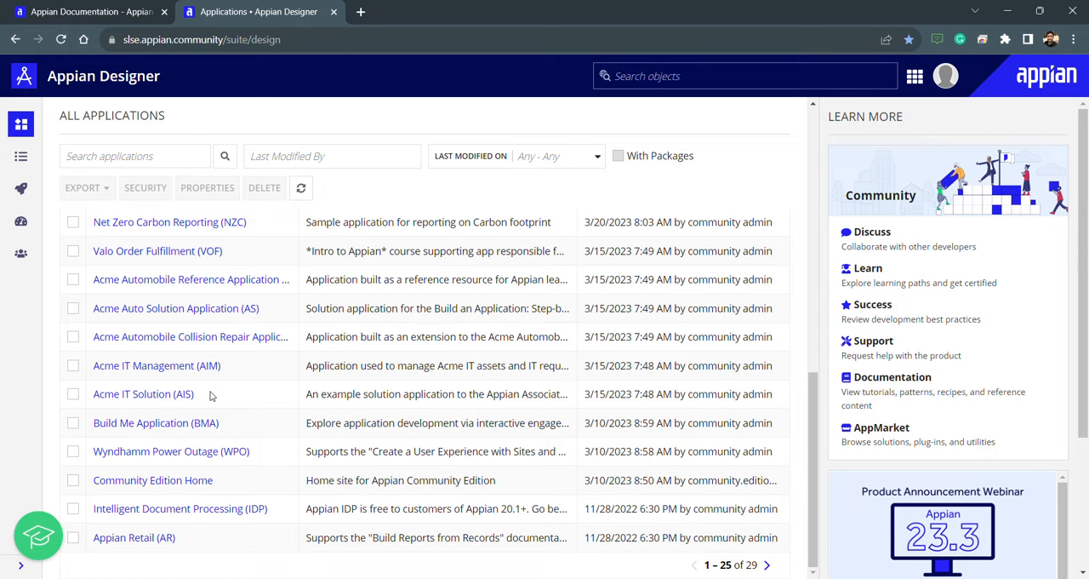
mouse_move(868, 412)
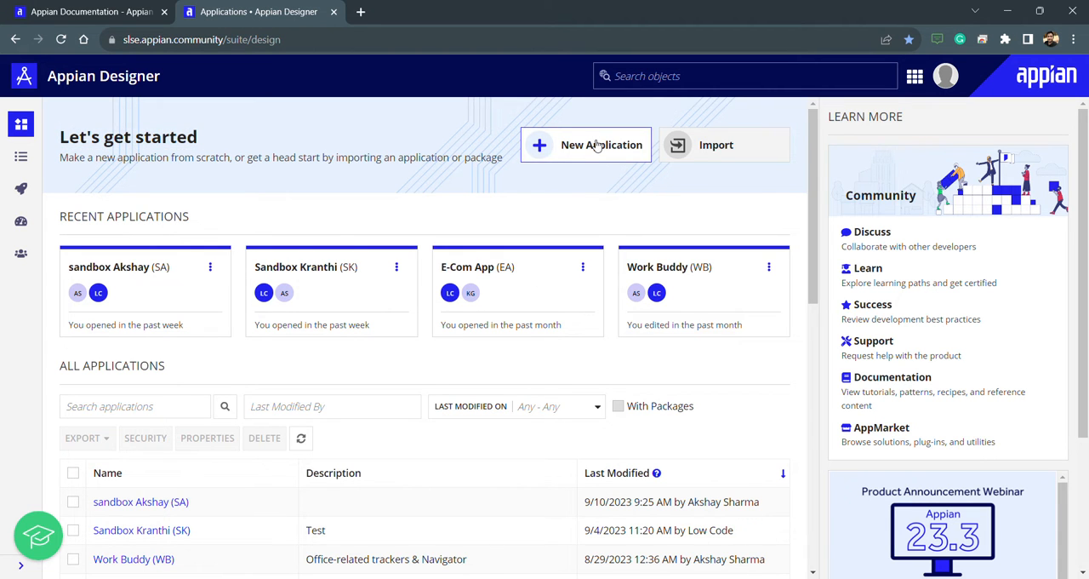
left_click(585, 145)
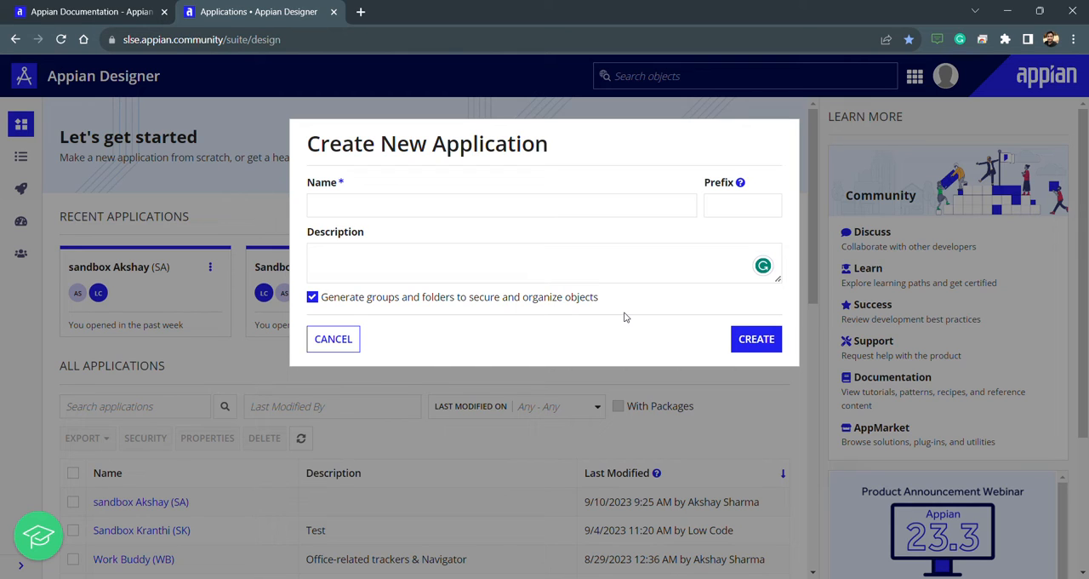
Step: Name it 'First Application', describe it 'Its my first App', and turn off default groups and folders
left_click(500, 204)
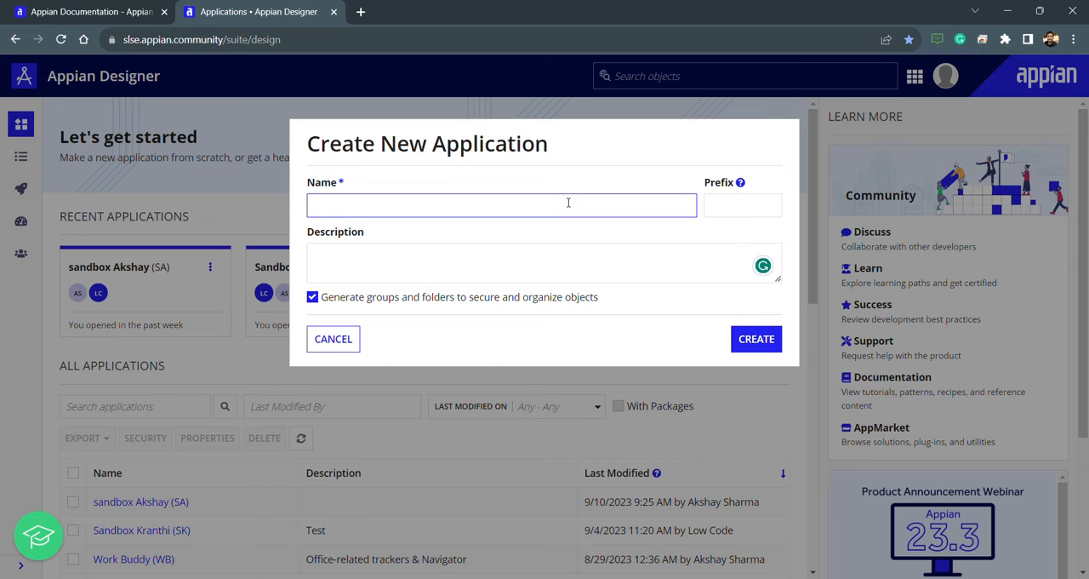
type("First Ap")
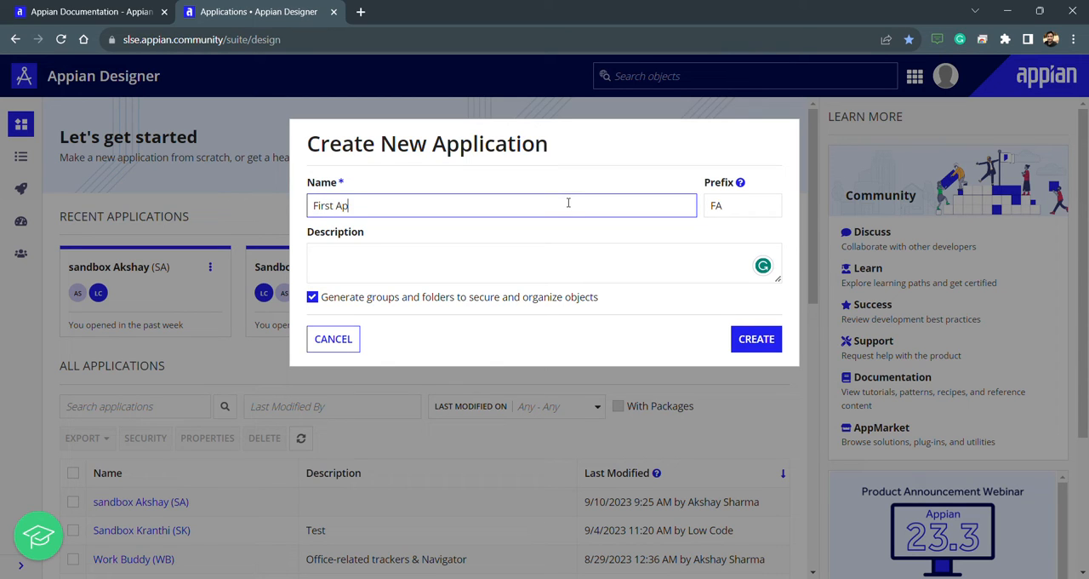
type("plication")
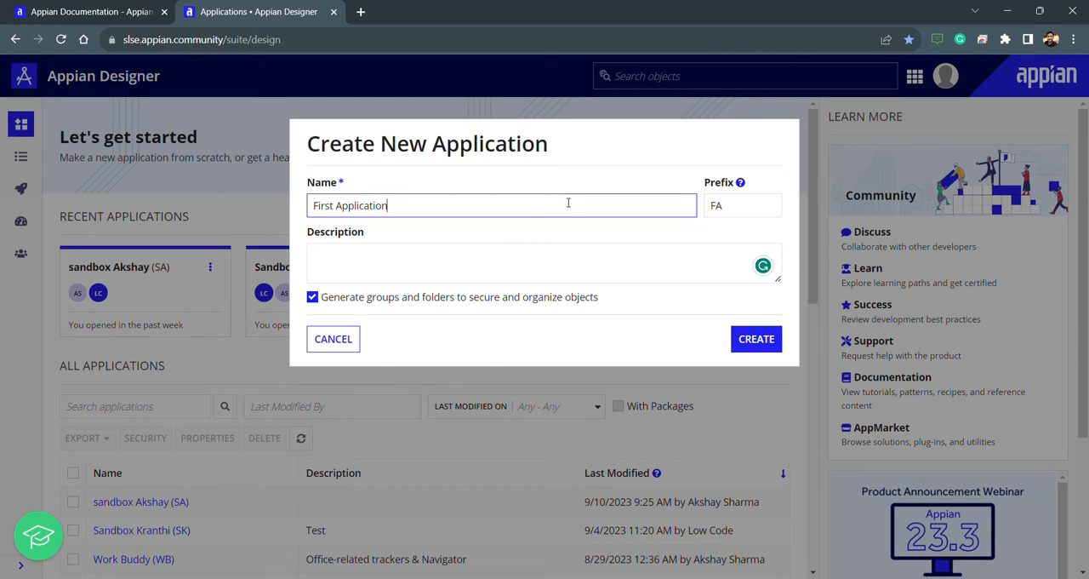
mouse_move(667, 187)
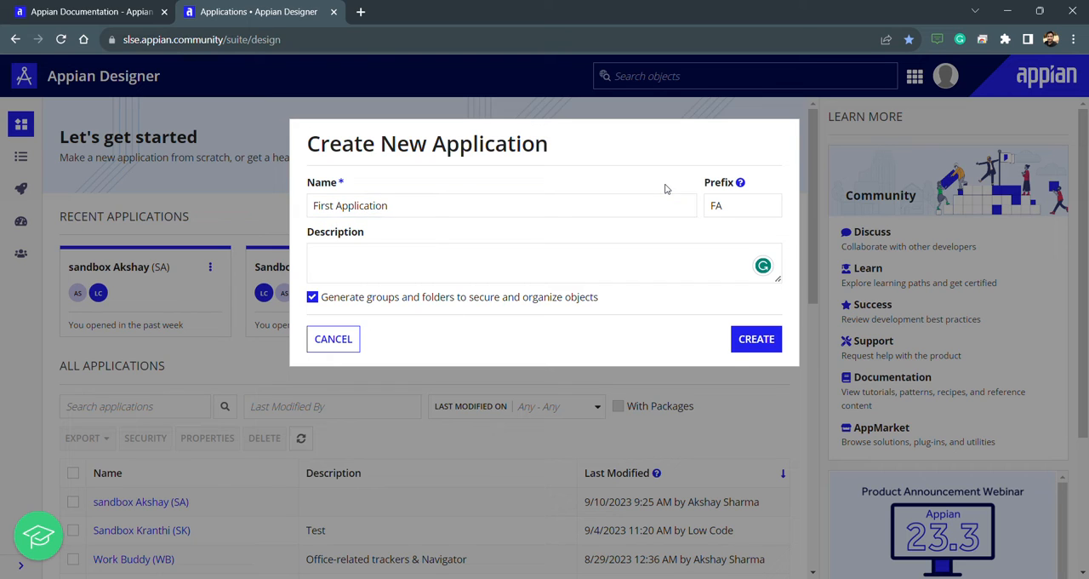
mouse_move(698, 241)
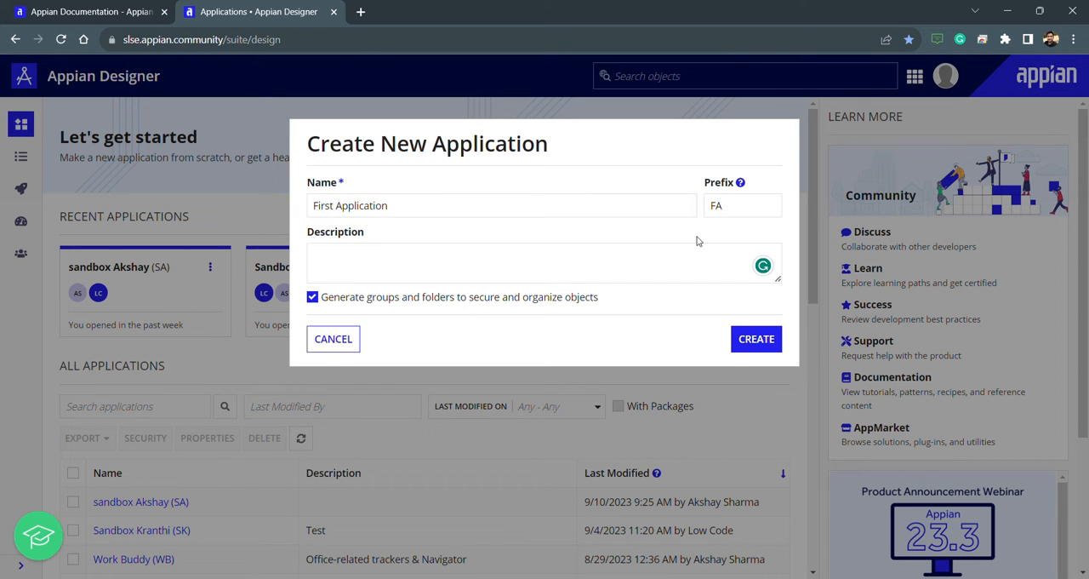
left_click(545, 262)
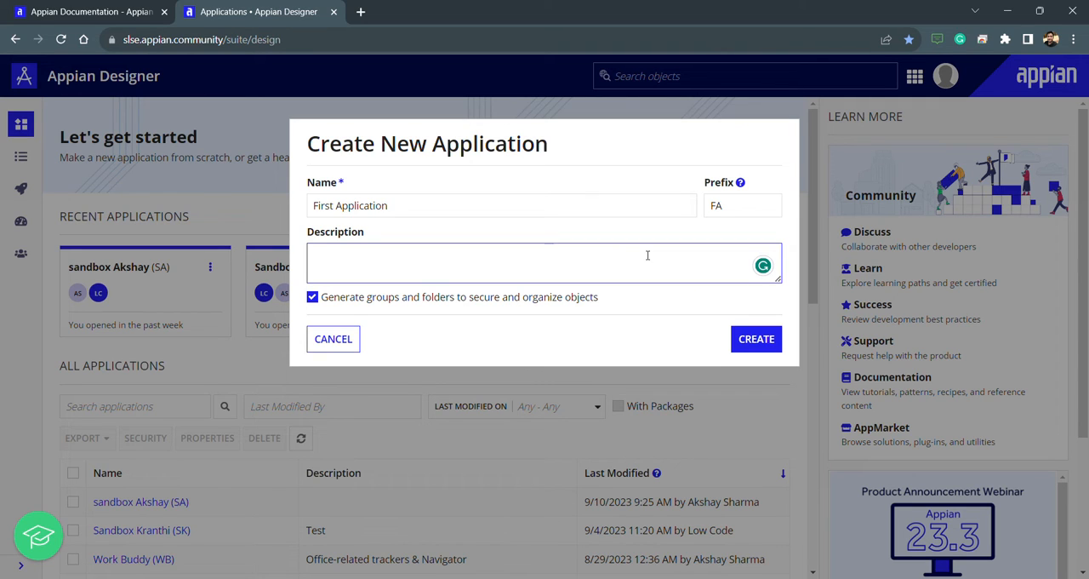
type("Its")
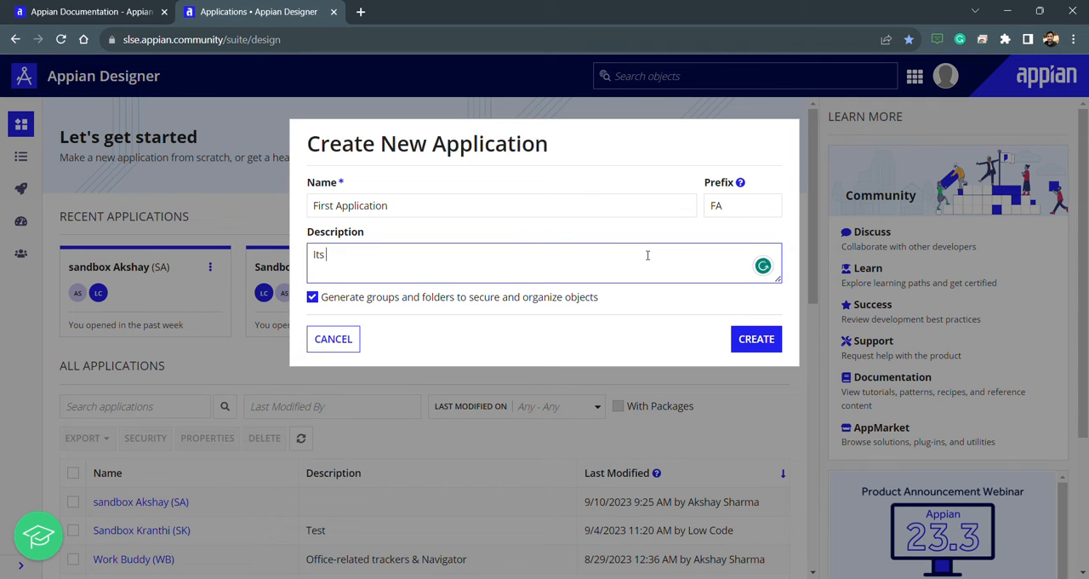
type("my first A")
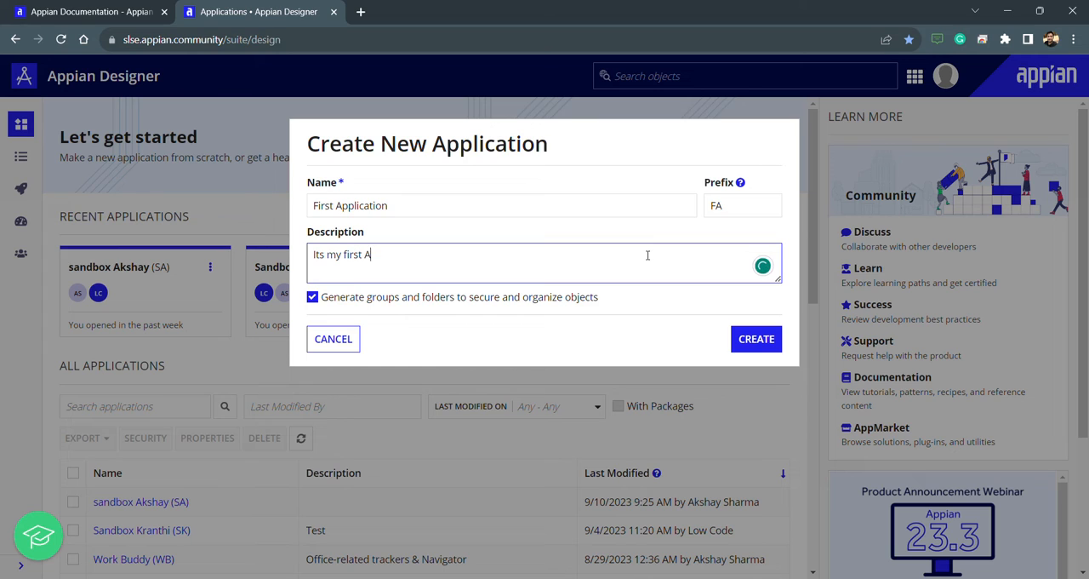
type("pp")
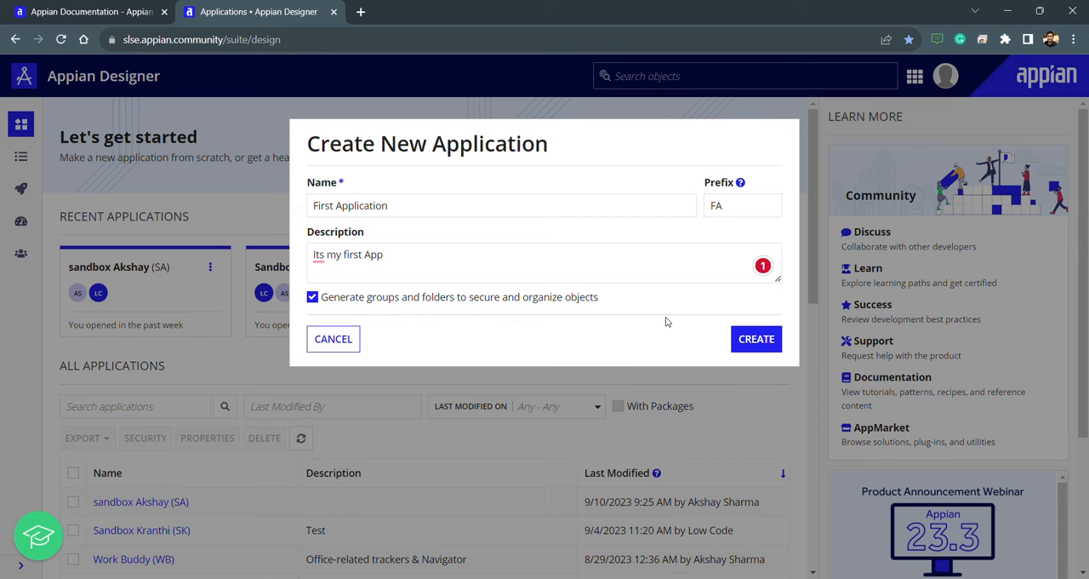
left_click(313, 297)
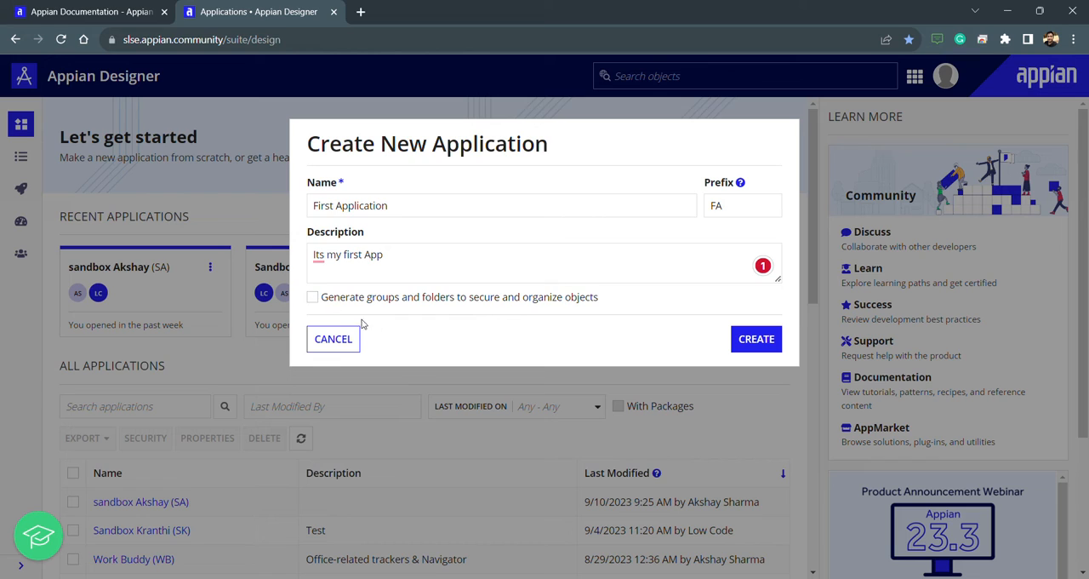
mouse_move(507, 326)
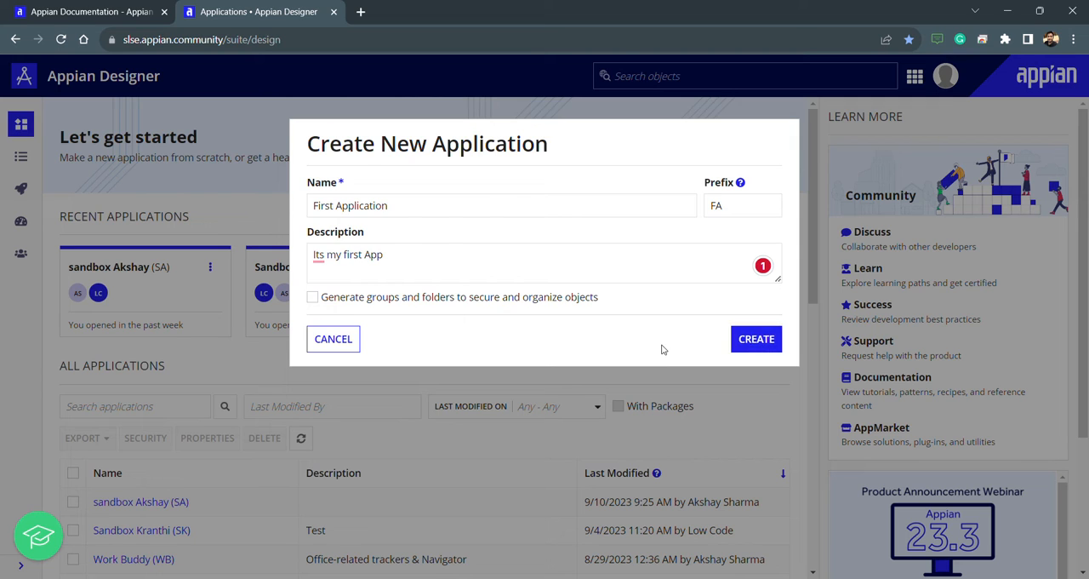
Step: Create First Application and save its default application security
left_click(755, 339)
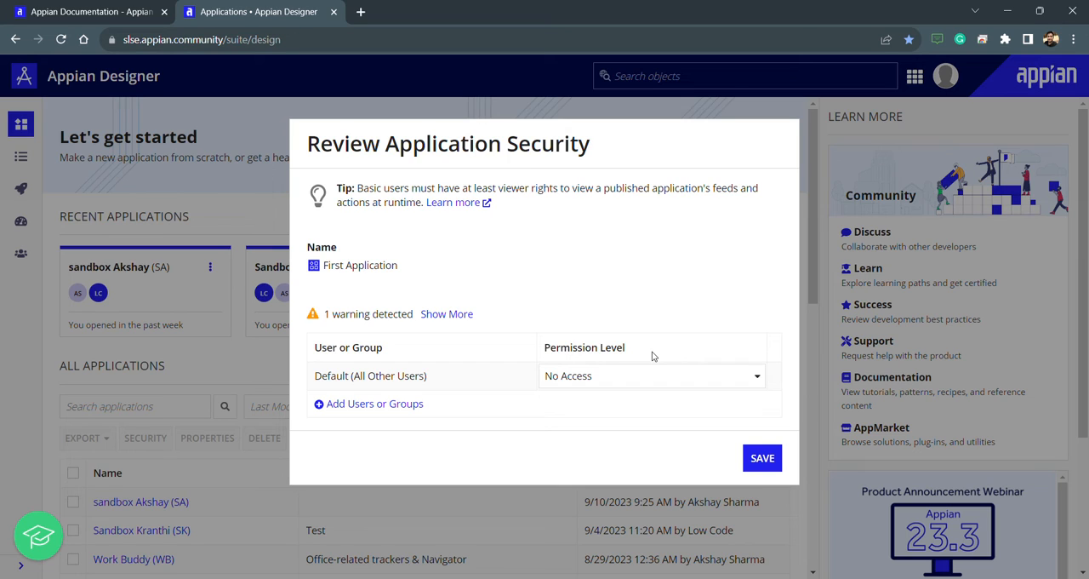
mouse_move(762, 458)
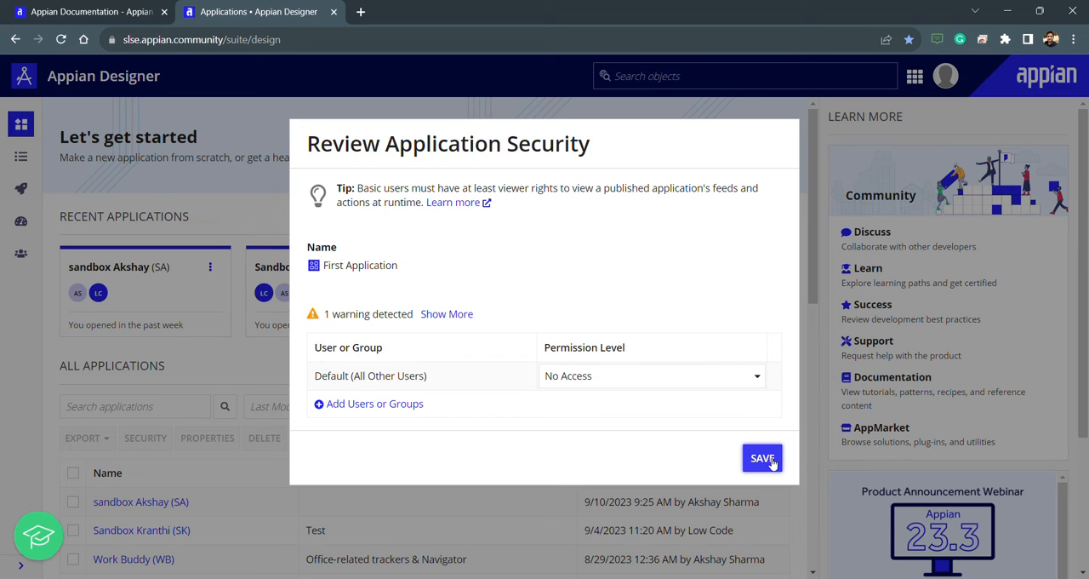
left_click(762, 458)
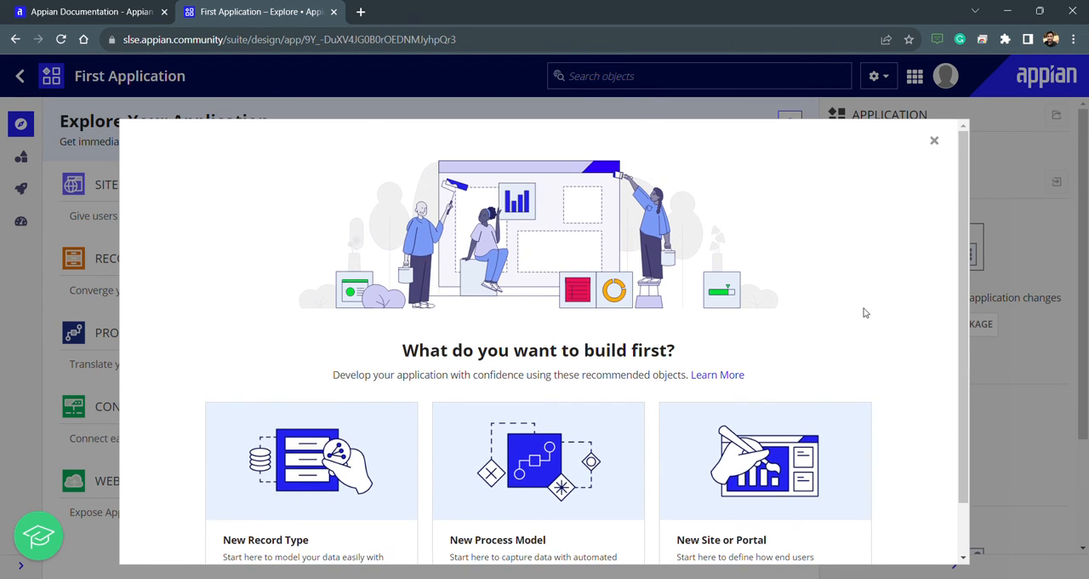
Step: Dismiss the welcome and view First Application's empty object list in Build
left_click(932, 140)
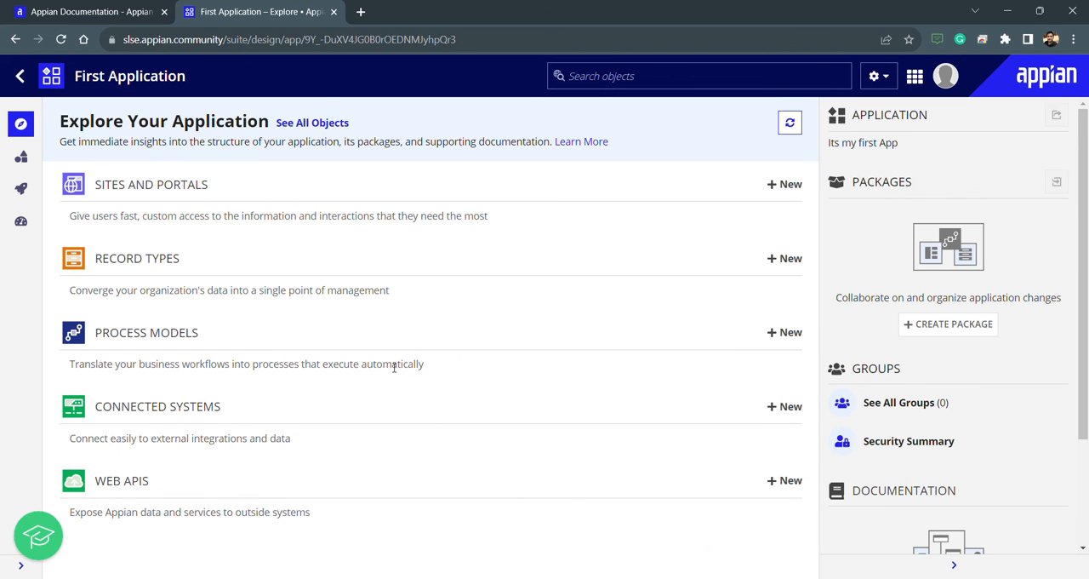
left_click(20, 156)
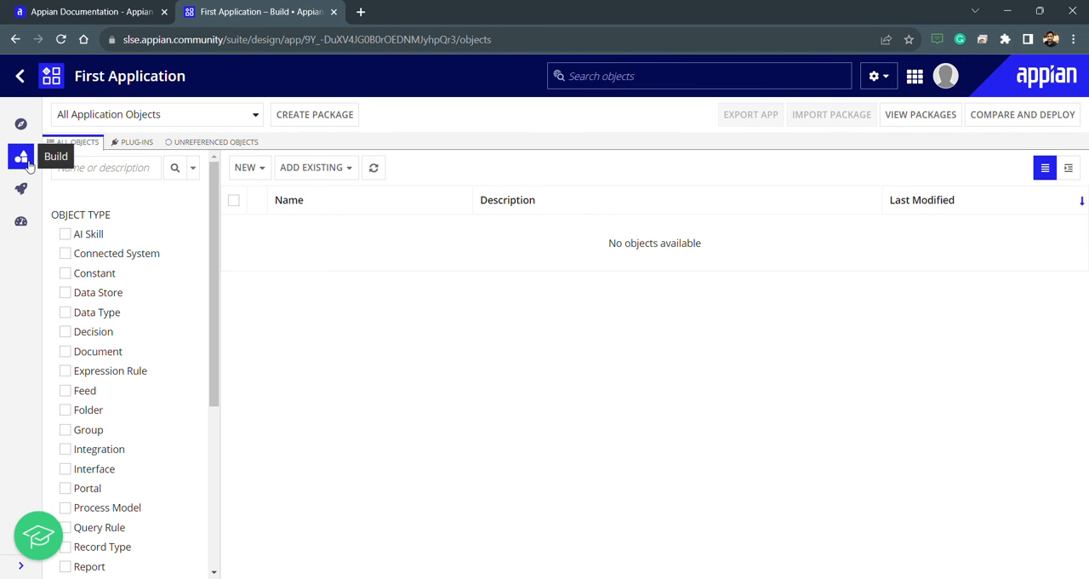
mouse_move(539, 278)
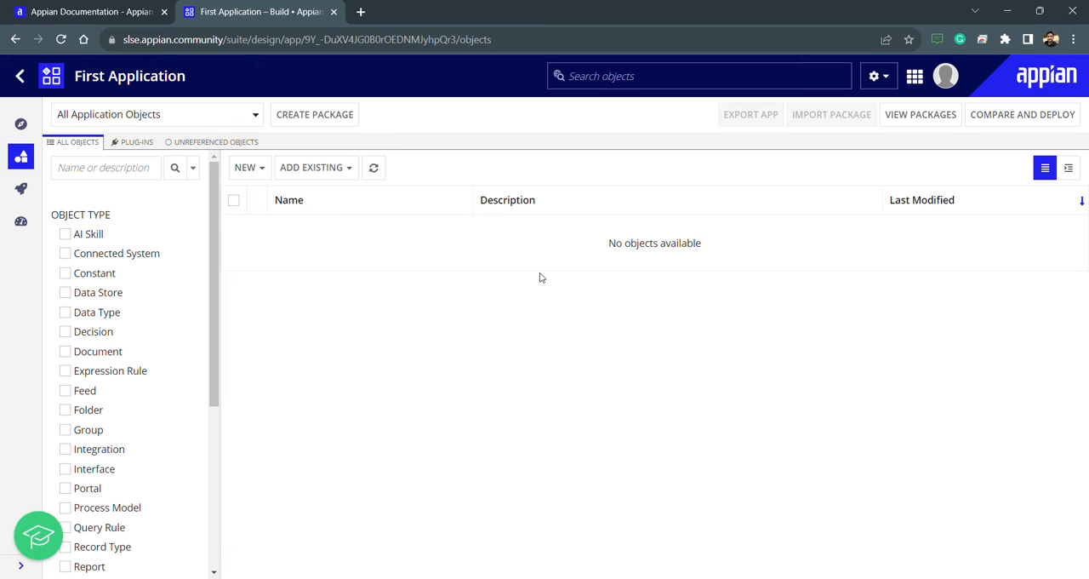
mouse_move(20, 156)
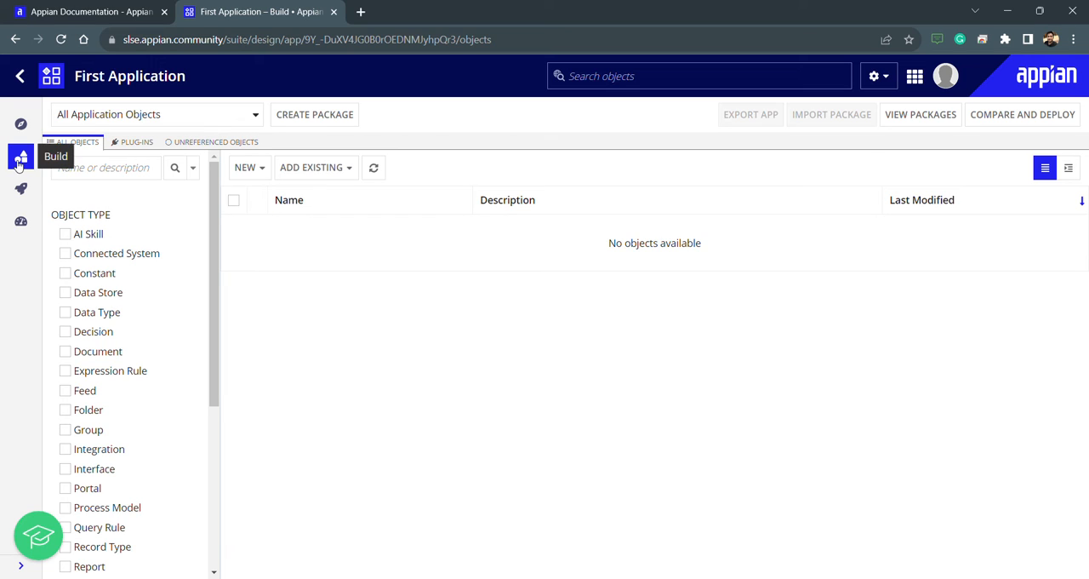
mouse_move(520, 339)
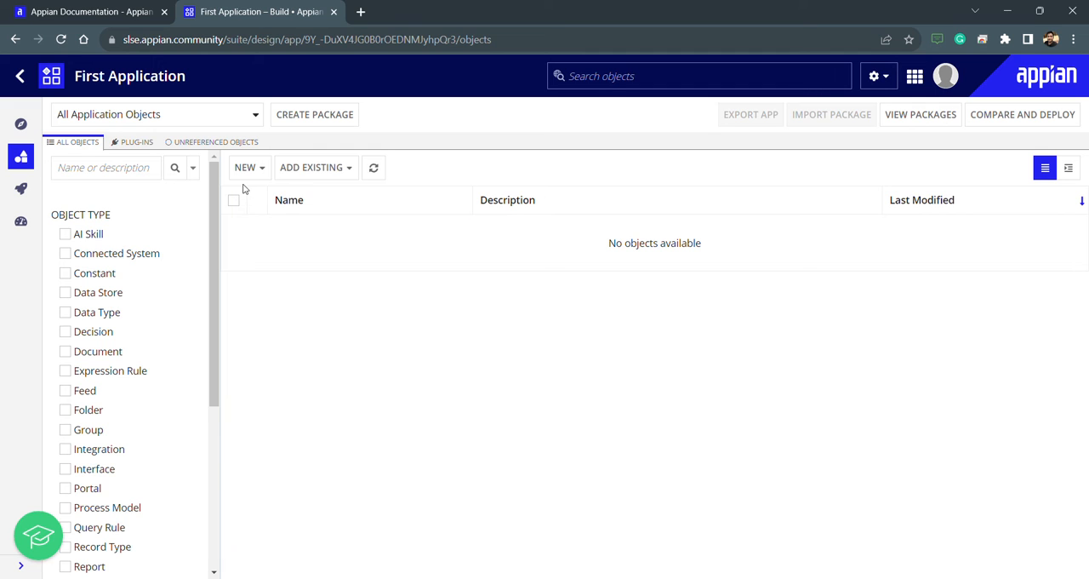
left_click(245, 167)
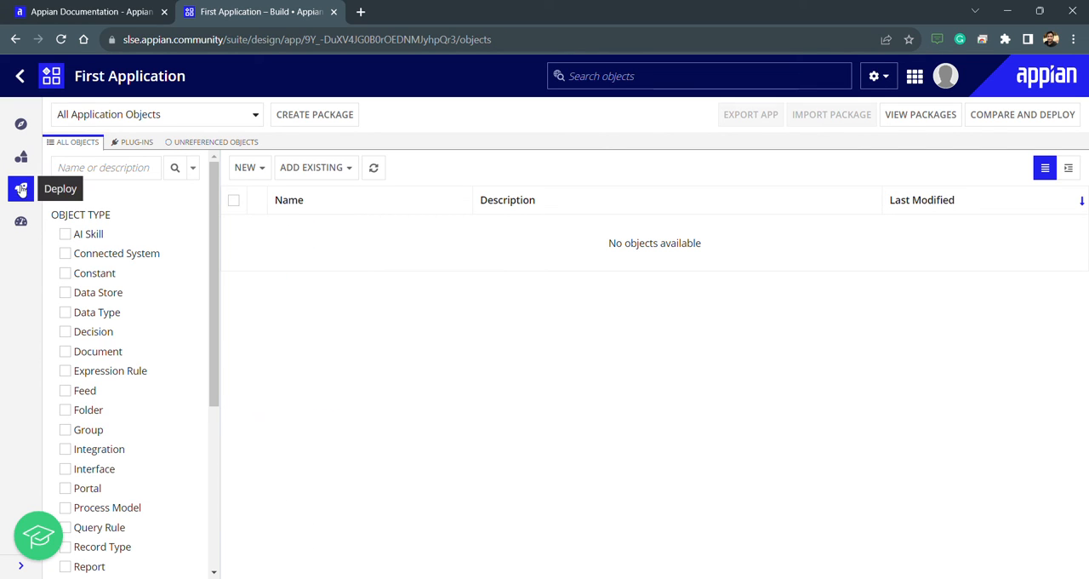
Step: Check the empty deployment requests, then the monitoring process activity with no instances
left_click(20, 187)
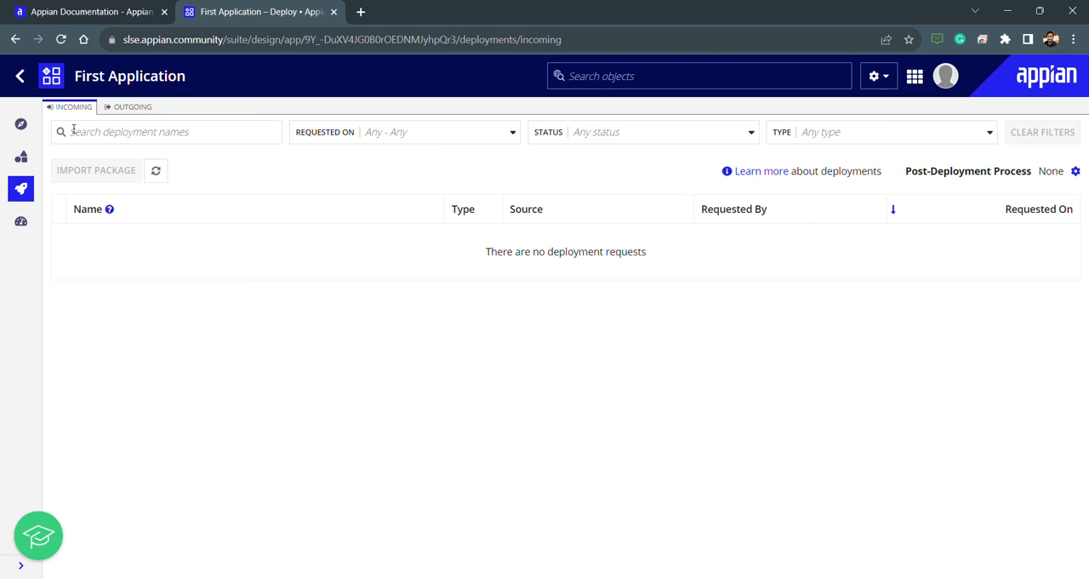
mouse_move(20, 222)
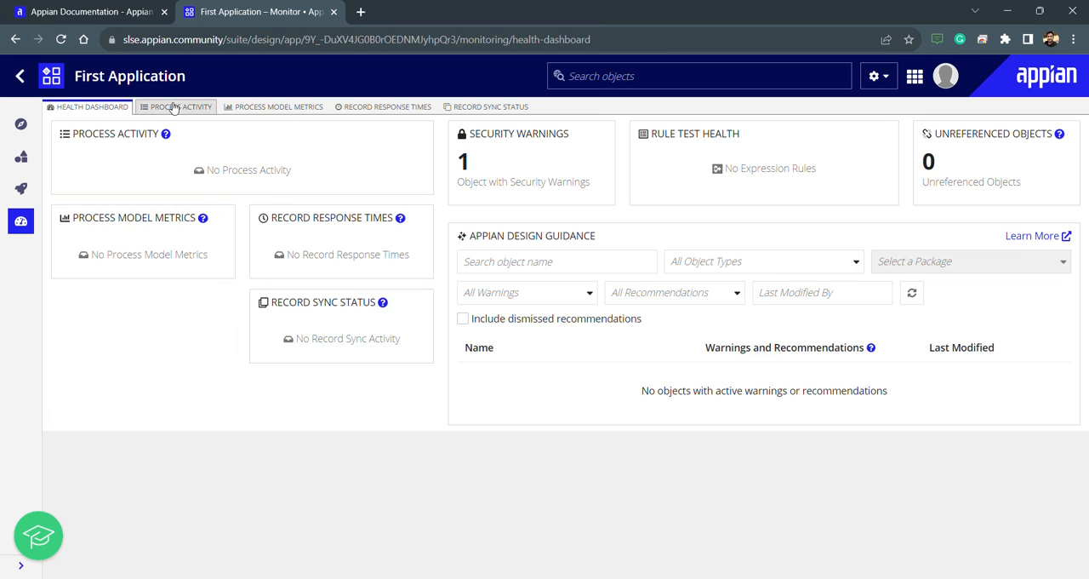
left_click(180, 107)
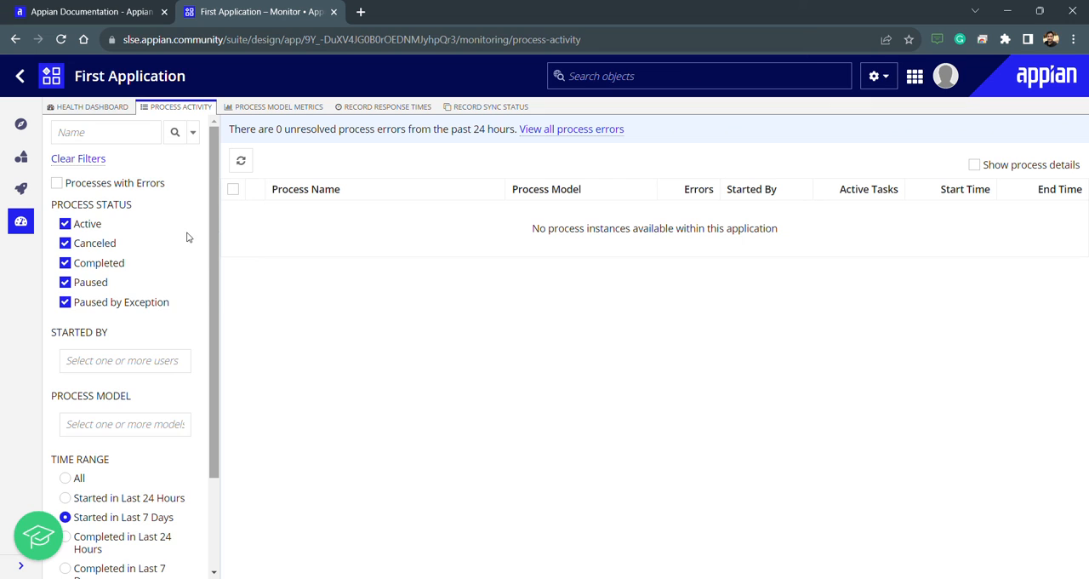
scroll("down", 3)
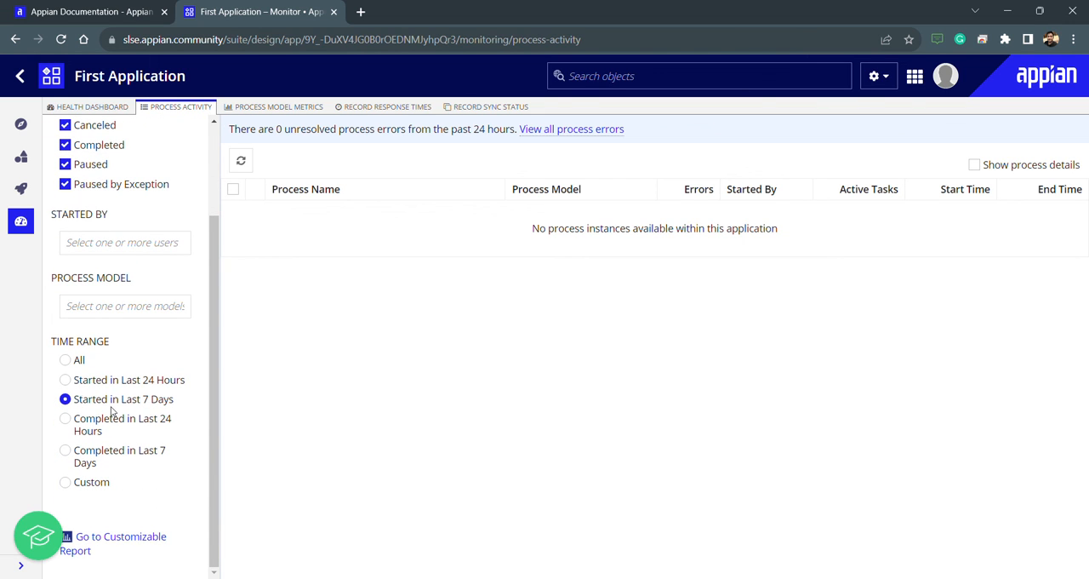
left_click(21, 124)
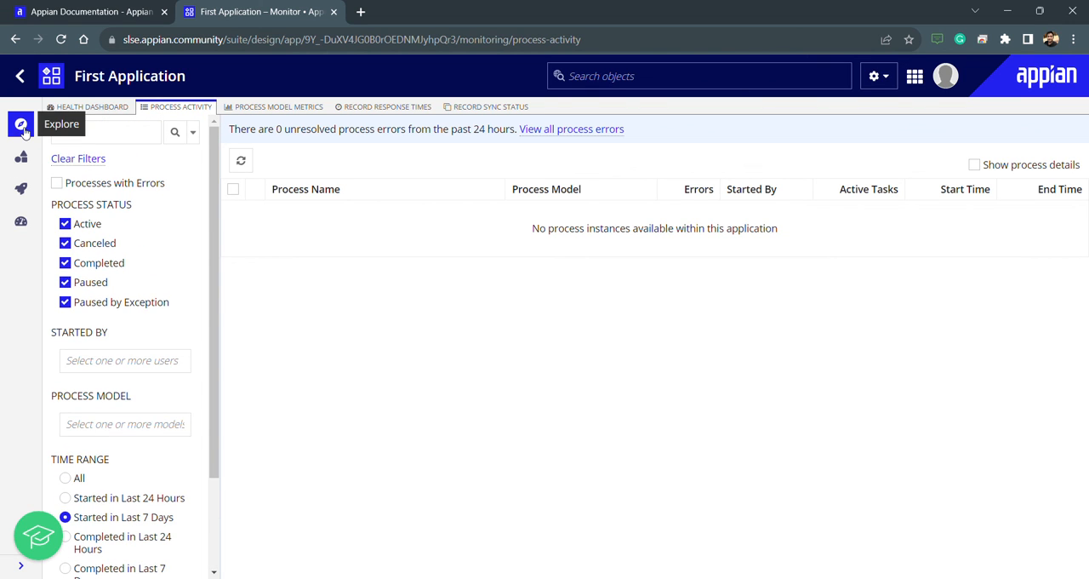
Step: Revisit the explore overview and empty object list, then bring up the Appian workspaces menu
left_click(20, 124)
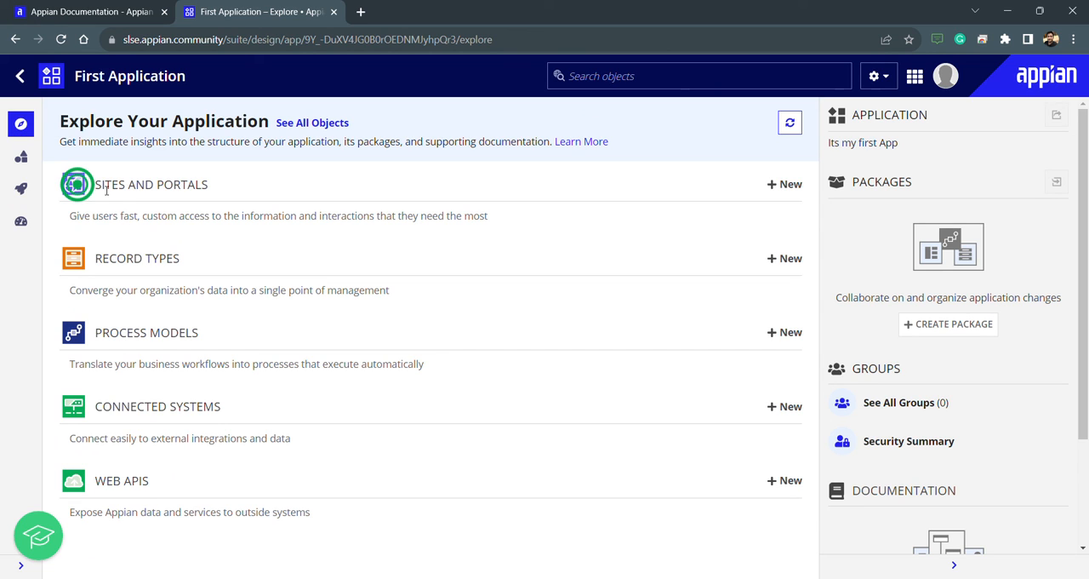
mouse_move(274, 211)
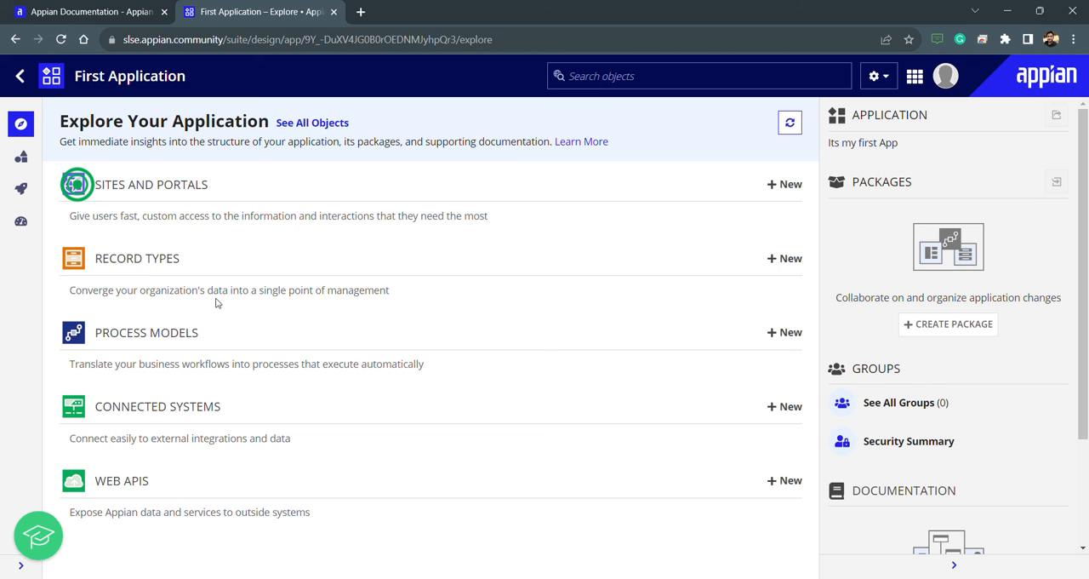
left_click(20, 156)
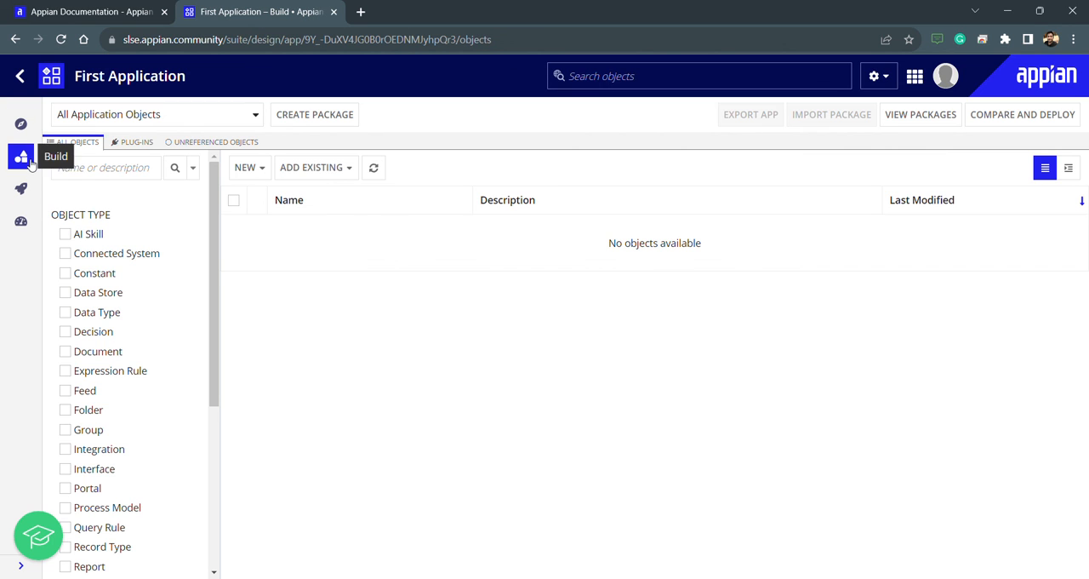
mouse_move(521, 279)
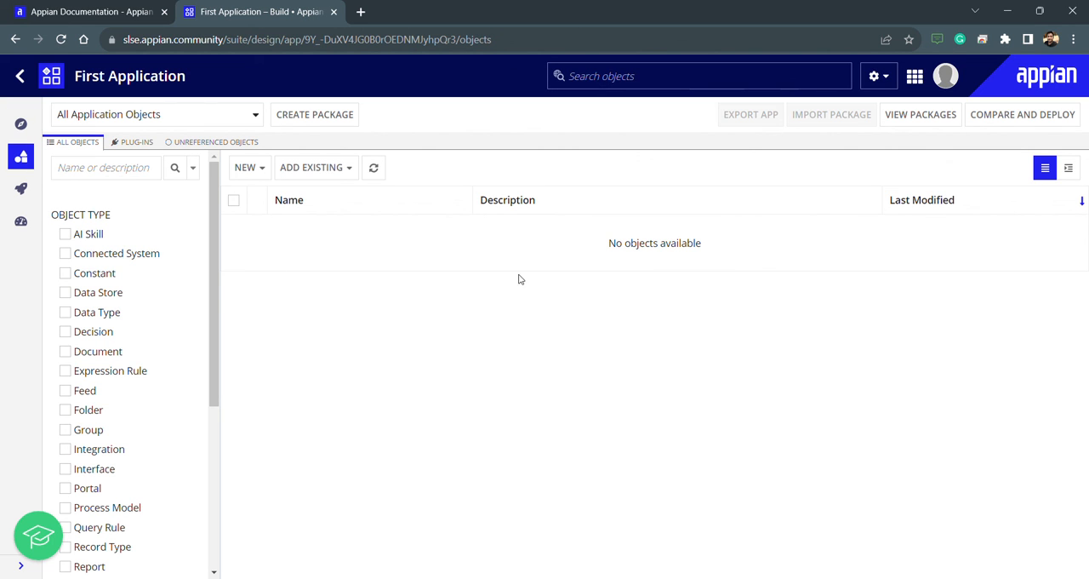
left_click(875, 75)
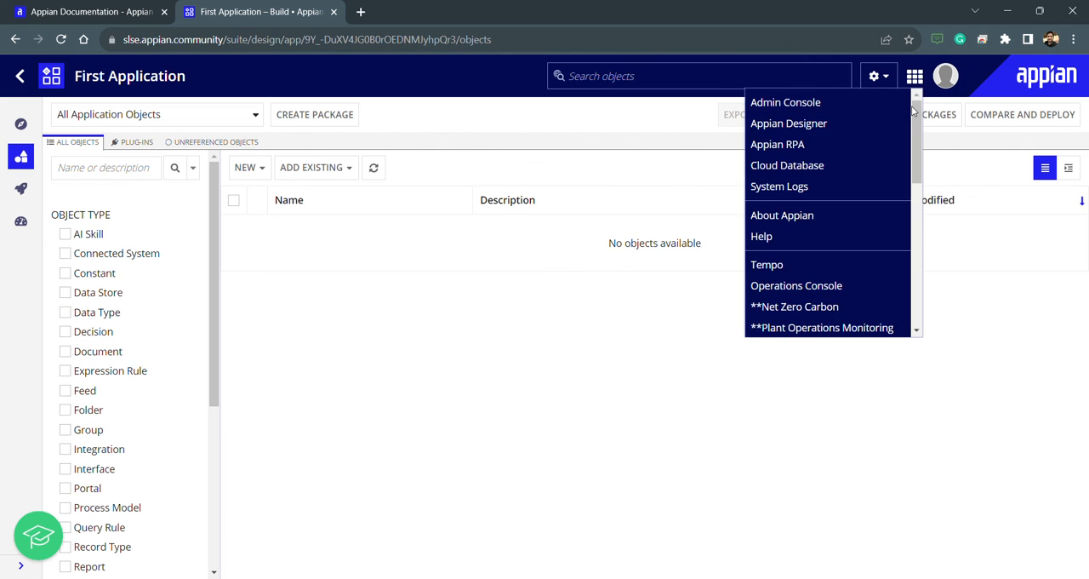
mouse_move(779, 185)
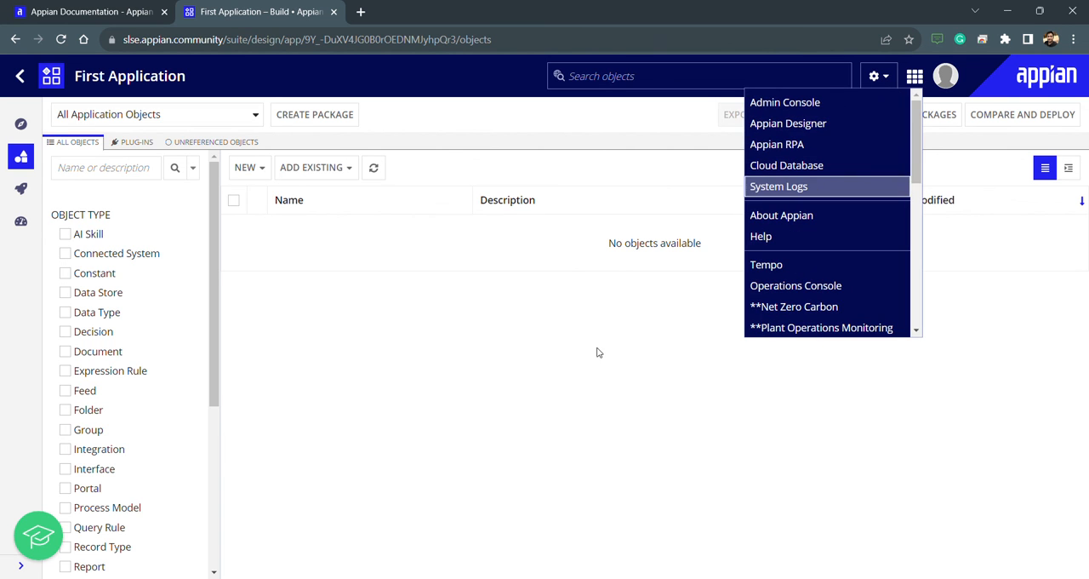